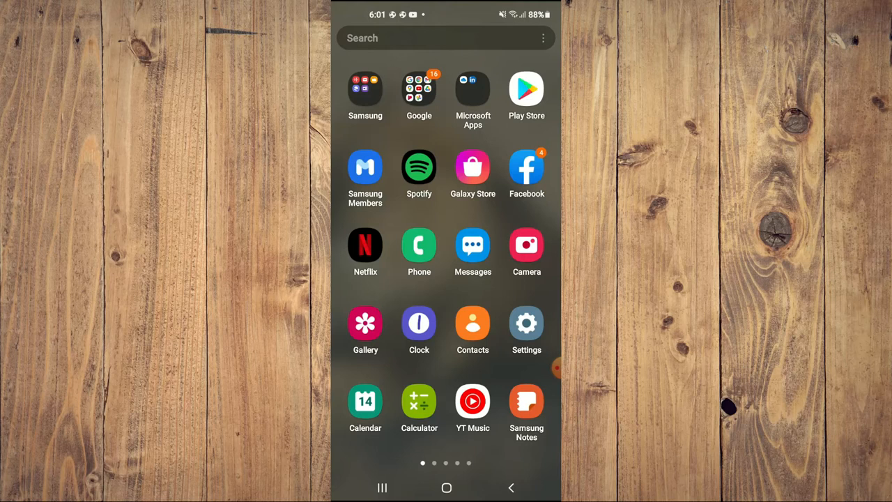
# Launch Google Photos from the Google apps folder on the home screen.
pyautogui.click(418, 90)
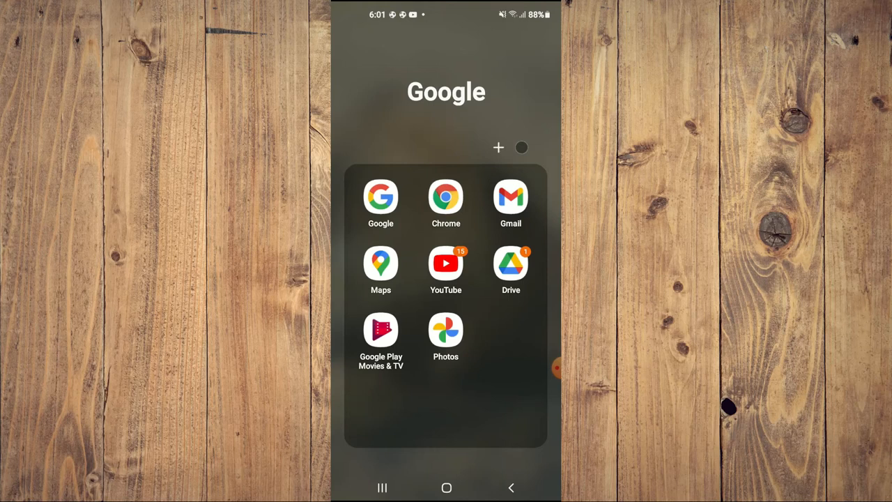
pyautogui.click(446, 331)
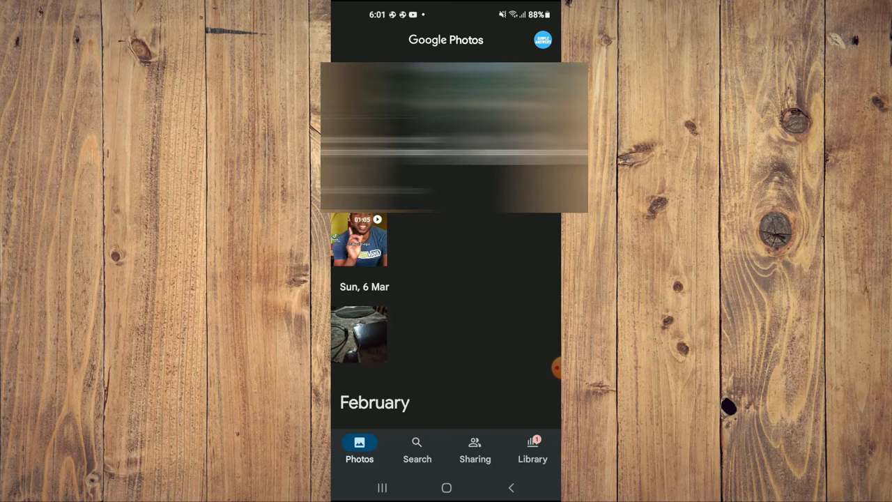
# View the 6 March photo of the table with the black case full-screen.
pyautogui.click(360, 333)
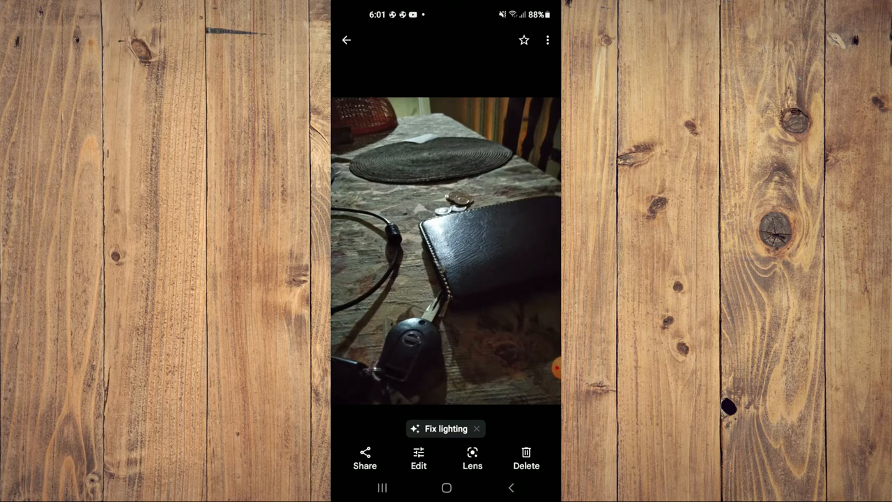
# Reveal the photo's details and start editing its Sun, 6 Mar 2022 7:09 pm timestamp.
pyautogui.scroll(3)
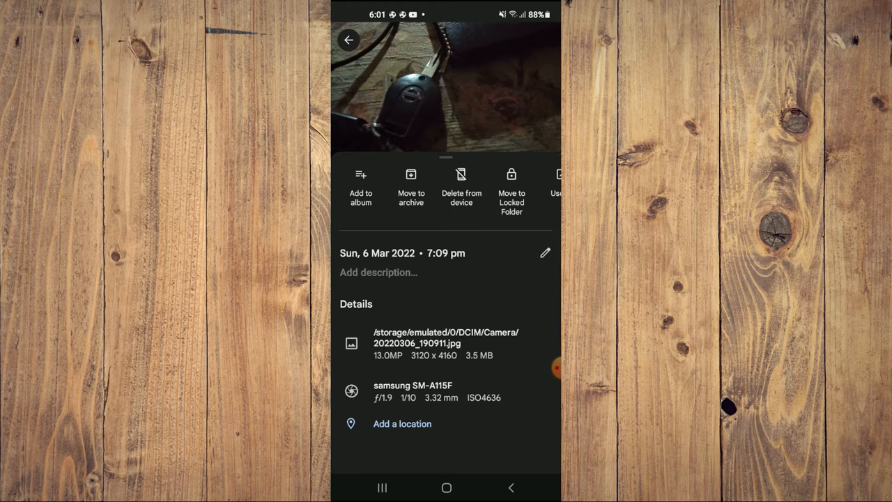
pyautogui.click(545, 252)
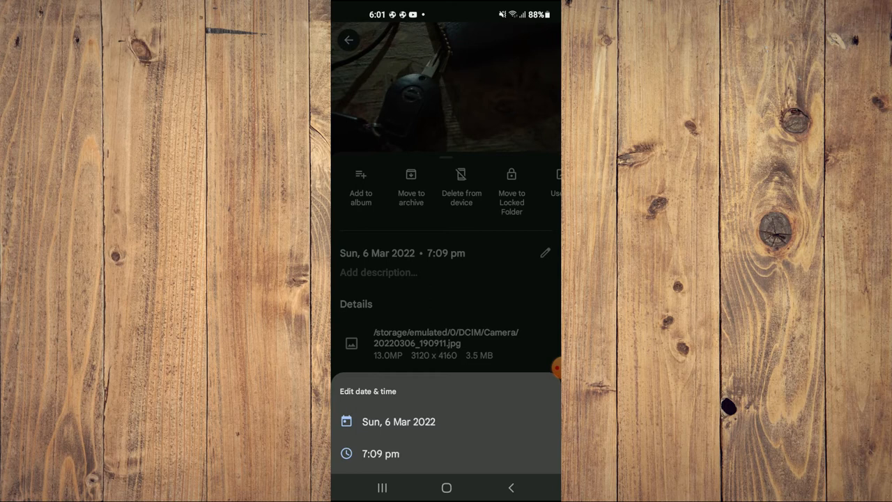
# Change the photo's date to Thu, 10 Mar 2022 in the calendar picker.
pyautogui.click(398, 421)
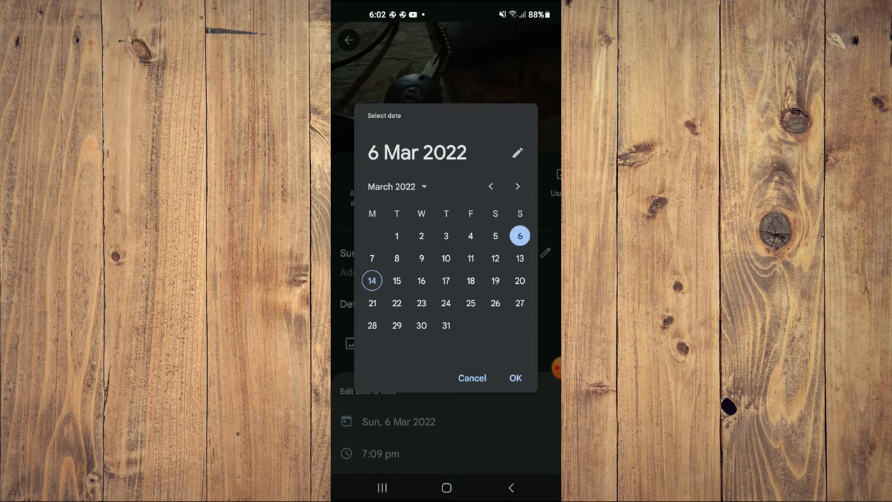
pyautogui.click(446, 258)
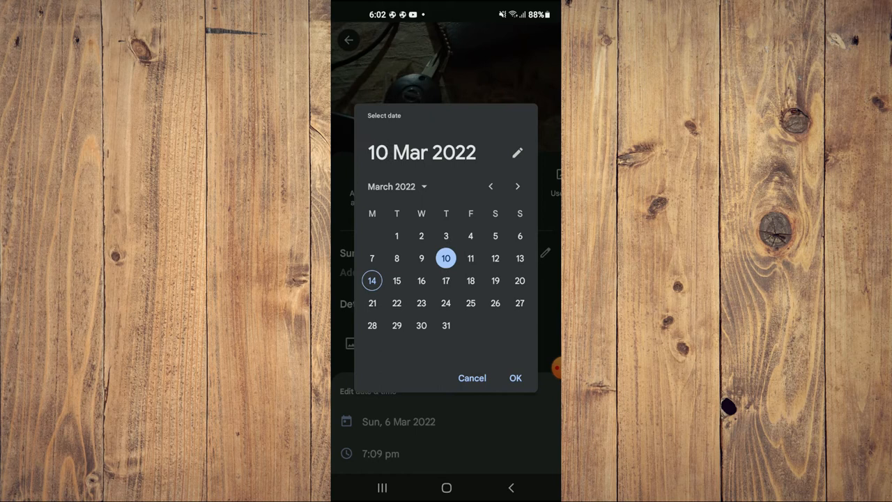
pyautogui.click(515, 378)
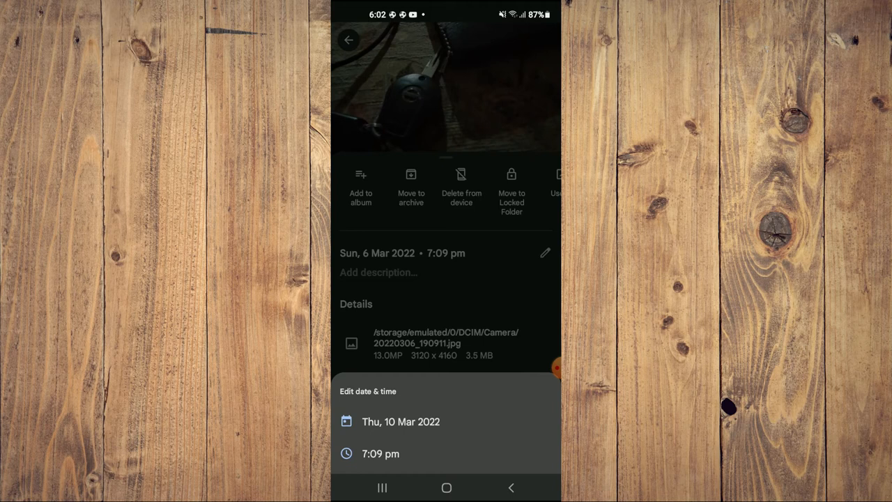
# Set the photo's time to 8:09 pm so details show Thu, 10 Mar 2022 • 8:09 pm.
pyautogui.click(380, 453)
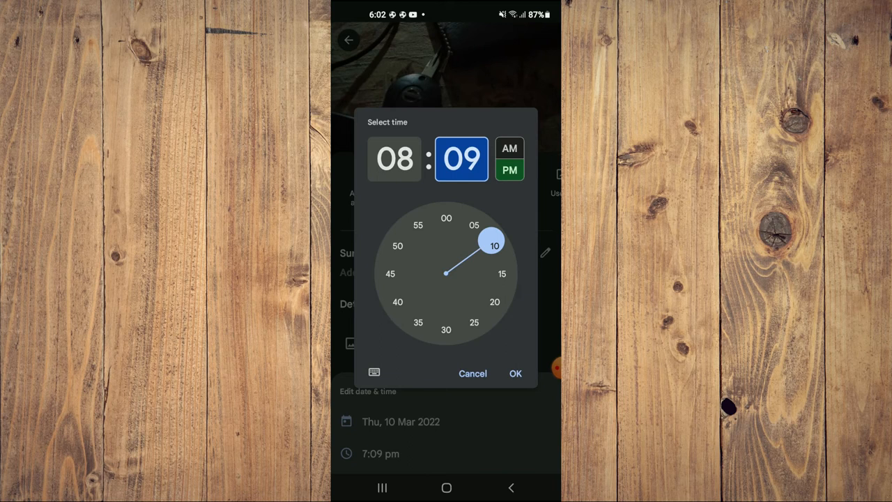
pyautogui.click(516, 373)
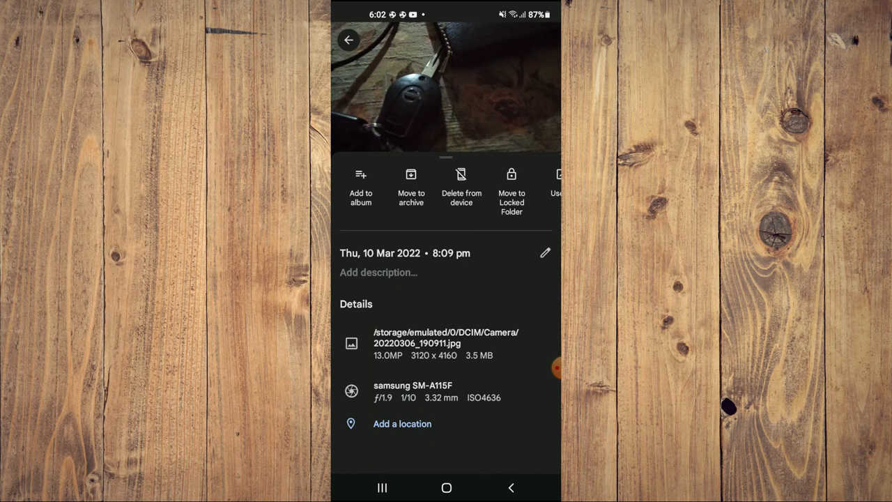